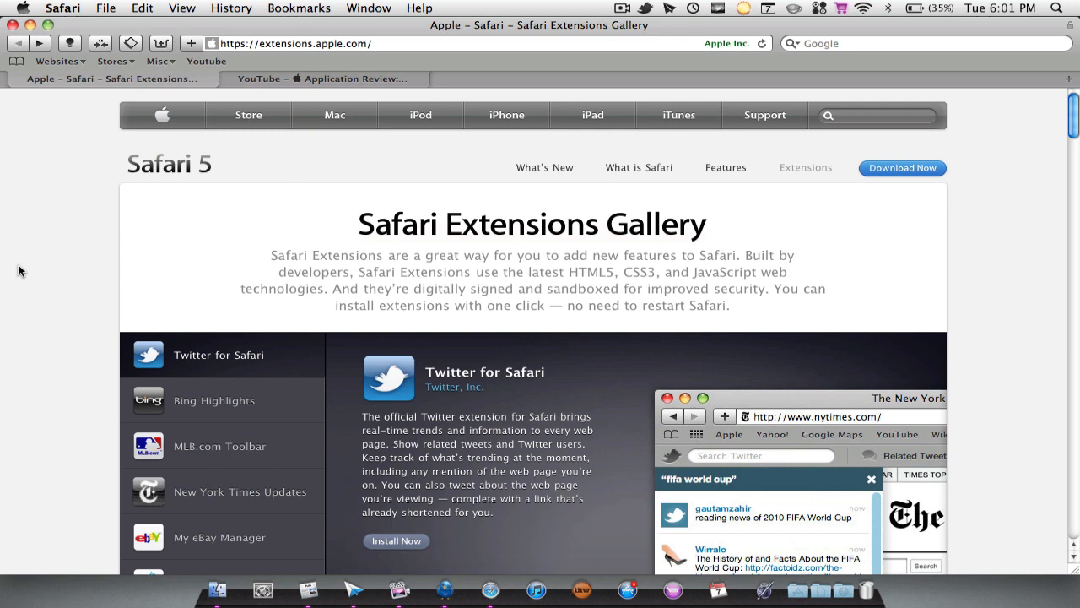
Open Most Popular in the gallery's Categories and scroll past AdBlock to Turn Off the Lights
{"action": "left_click", "coordinate": [214, 400]}
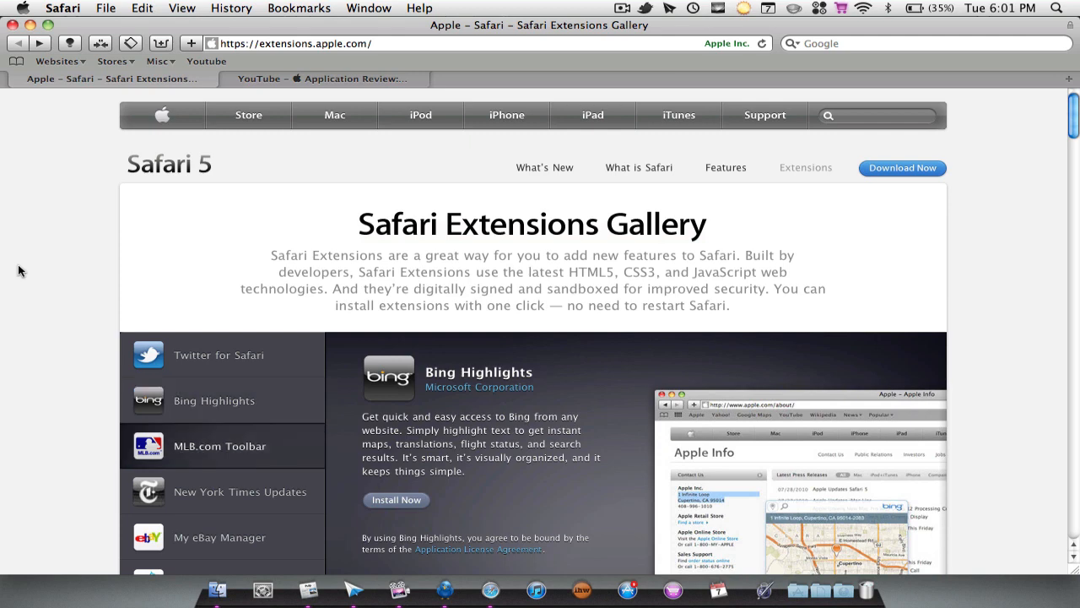
{"action": "left_click", "coordinate": [219, 446]}
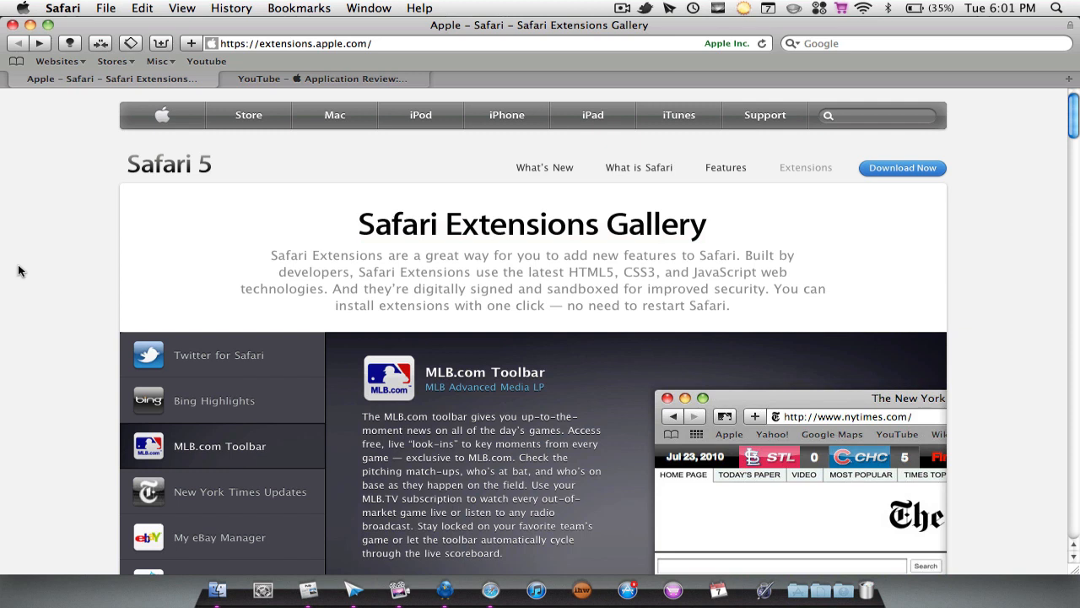
{"action": "mouse_move", "coordinate": [237, 199]}
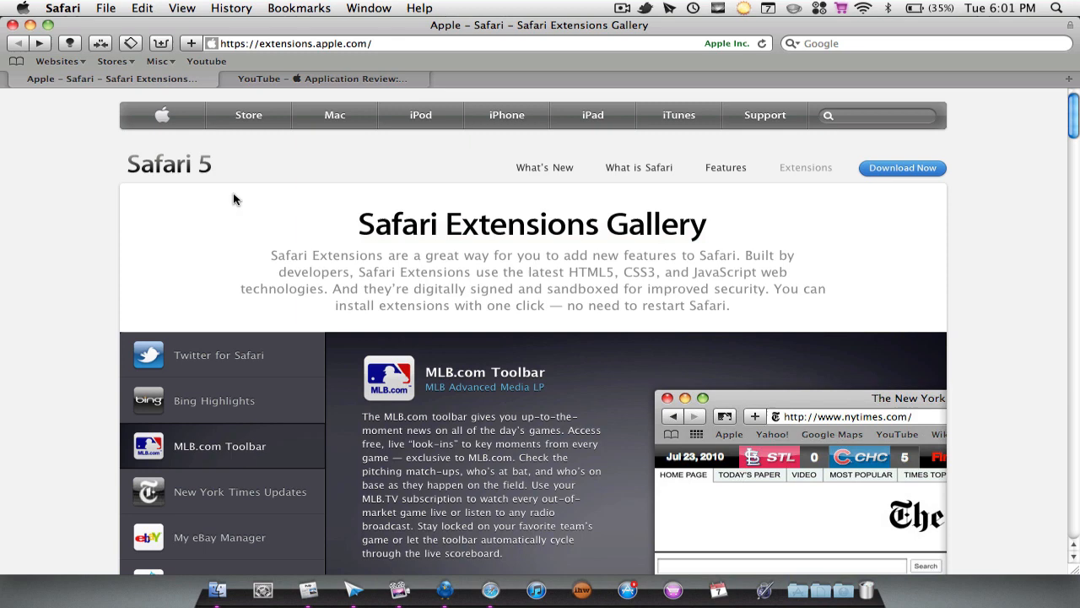
{"action": "left_click", "coordinate": [240, 491]}
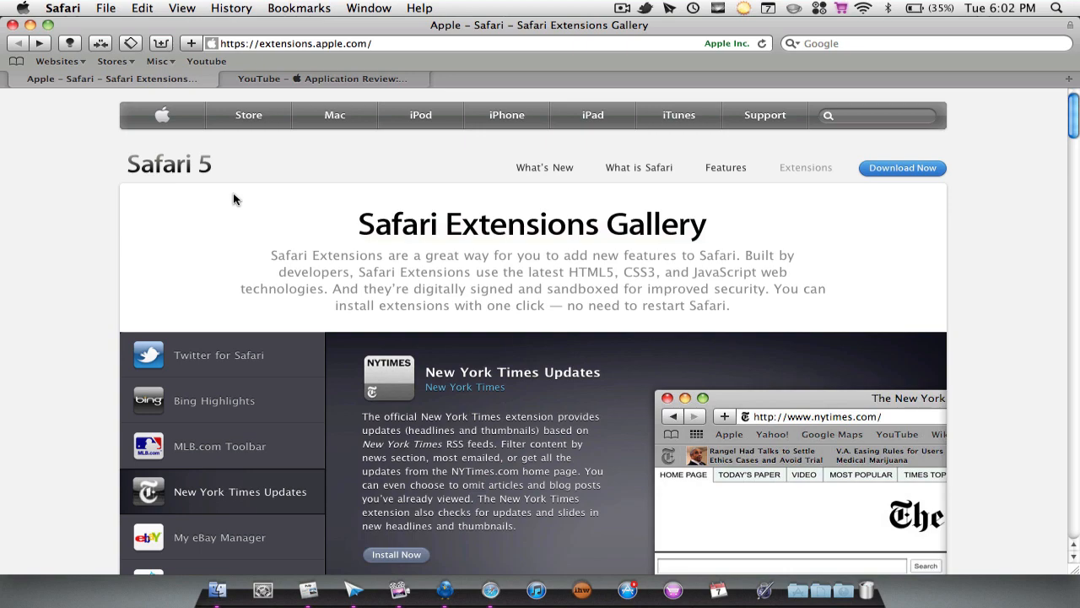
{"action": "scroll", "scroll_direction": "down", "scroll_amount": 3}
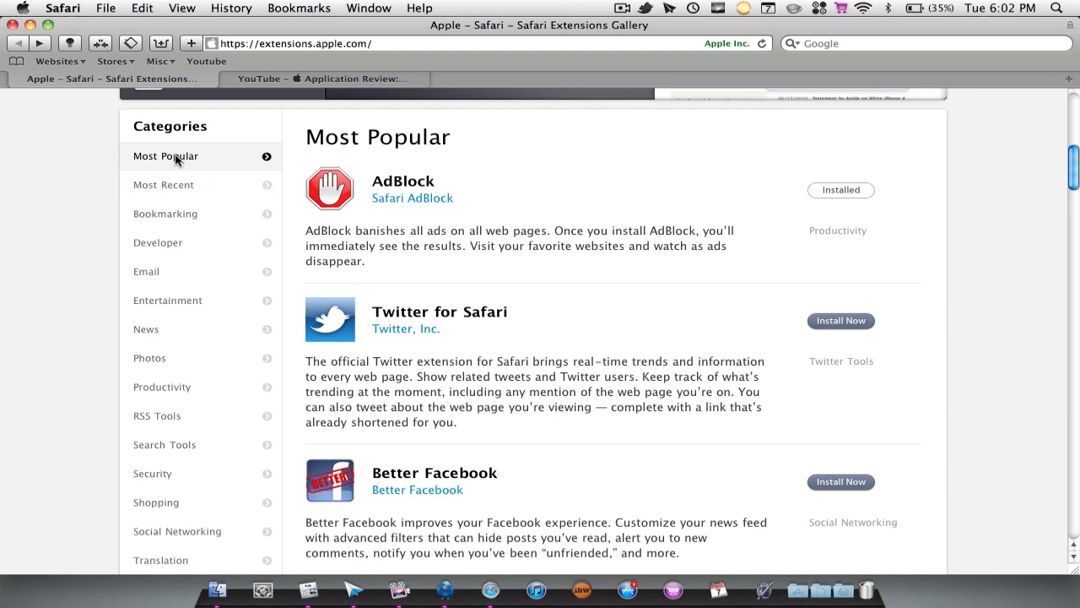
{"action": "mouse_move", "coordinate": [168, 160]}
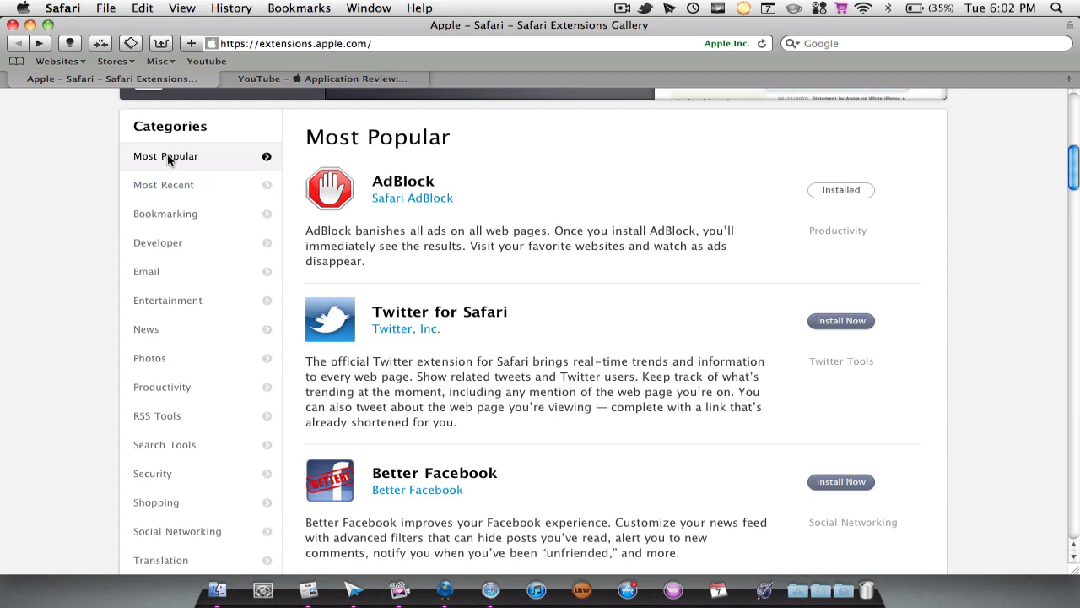
{"action": "mouse_move", "coordinate": [842, 197]}
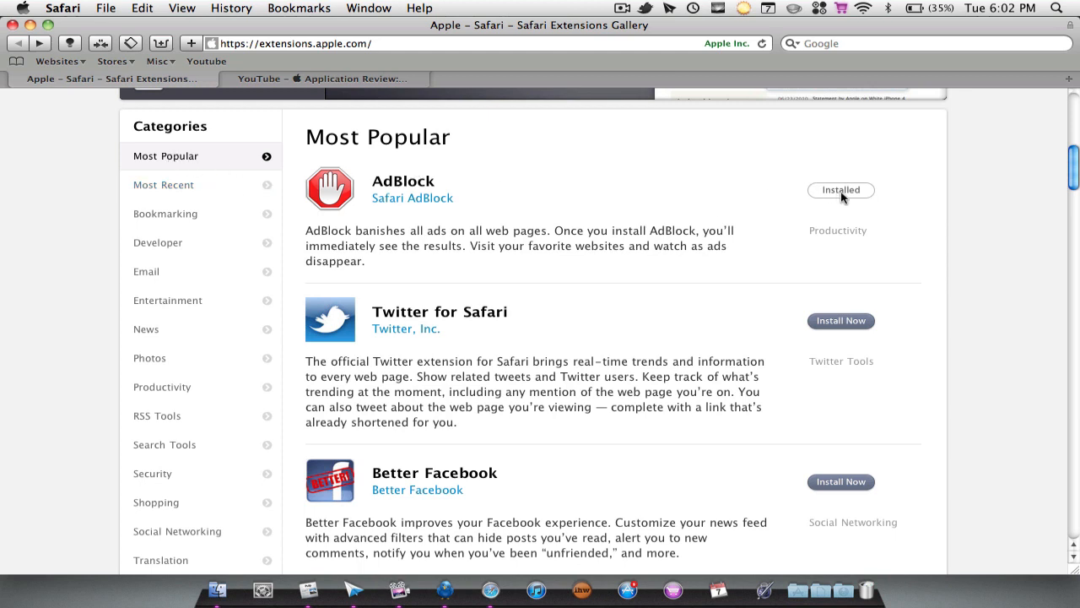
{"action": "mouse_move", "coordinate": [435, 285]}
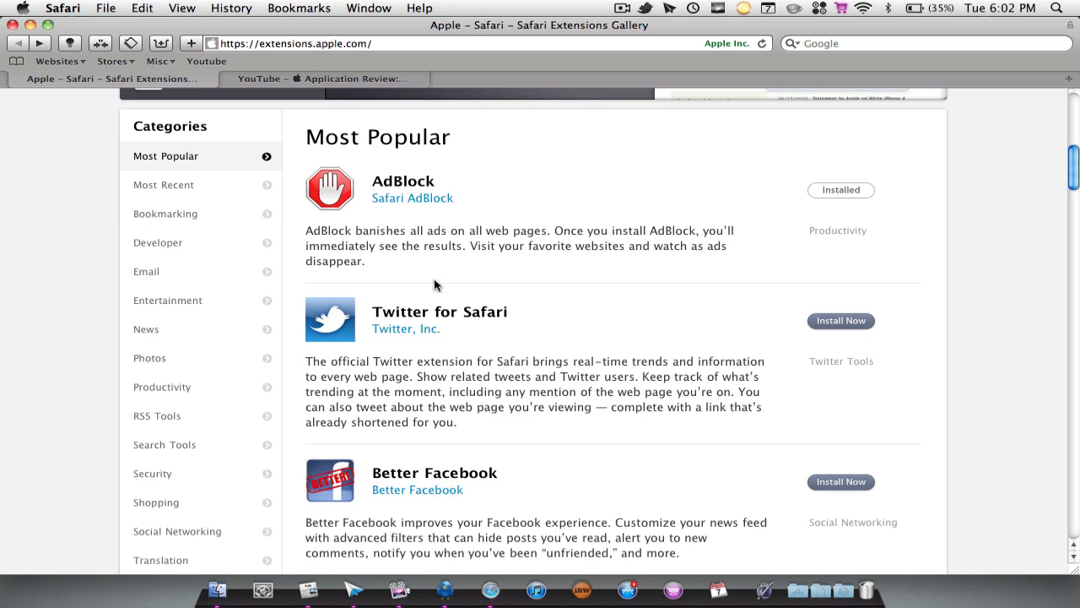
{"action": "scroll", "scroll_direction": "down", "scroll_amount": 3}
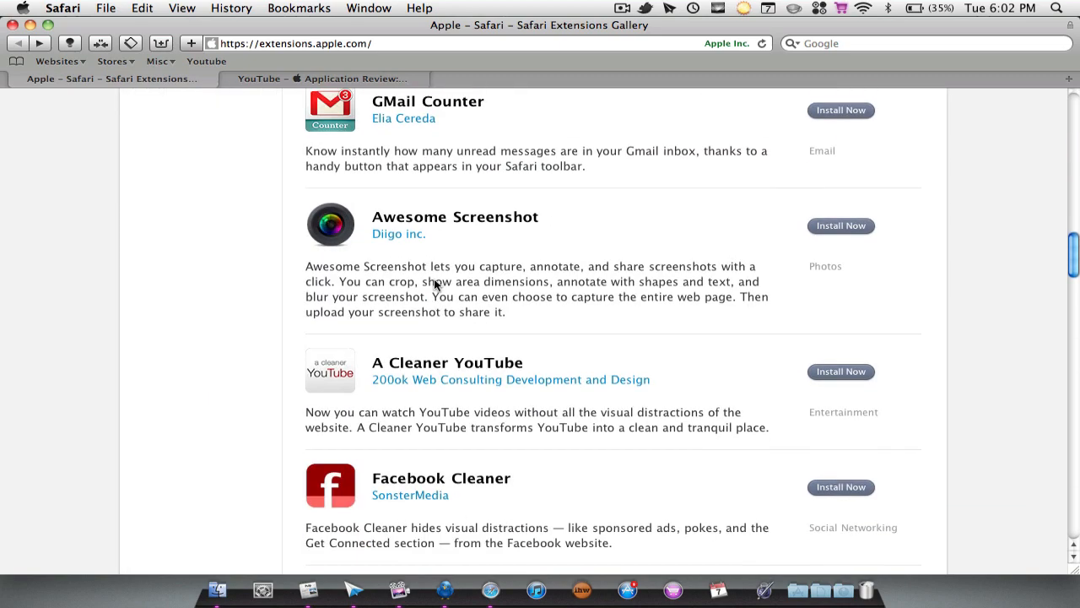
{"action": "scroll", "scroll_direction": "down", "scroll_amount": 3}
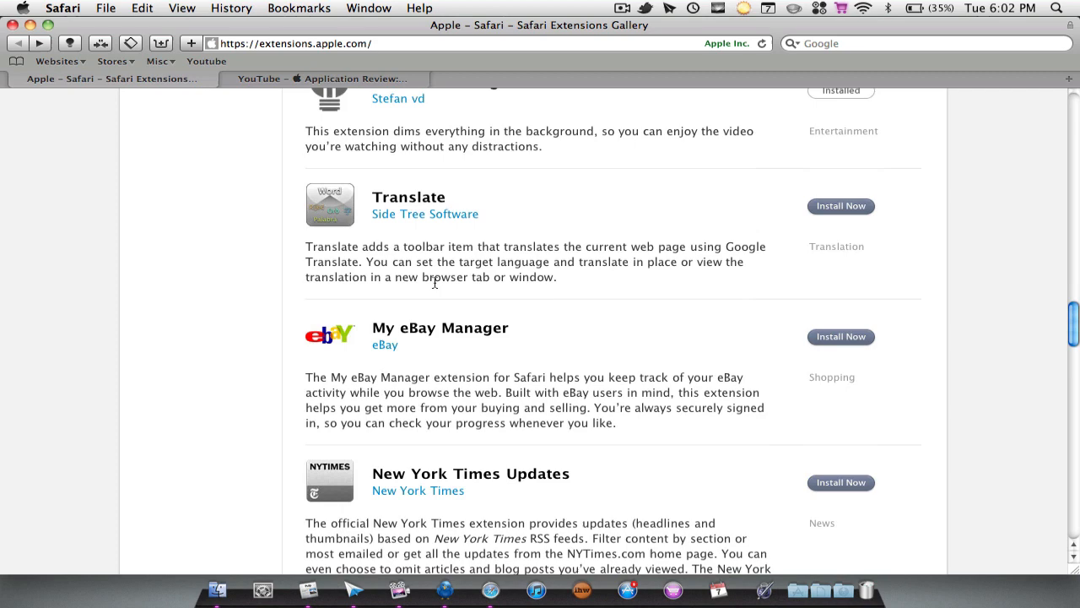
{"action": "scroll", "scroll_direction": "up", "scroll_amount": 3}
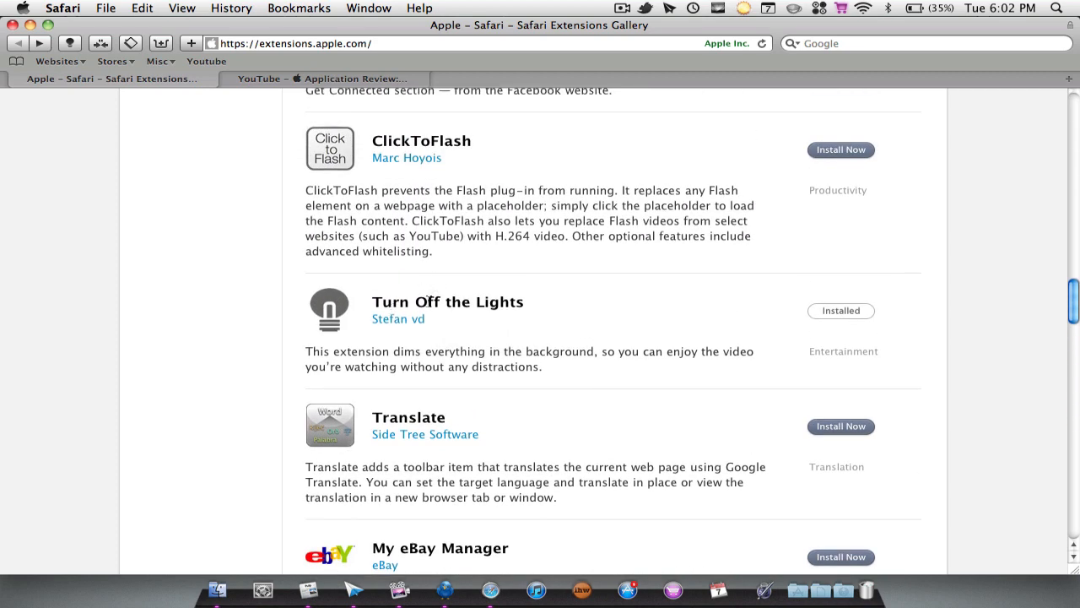
{"action": "mouse_move", "coordinate": [388, 172]}
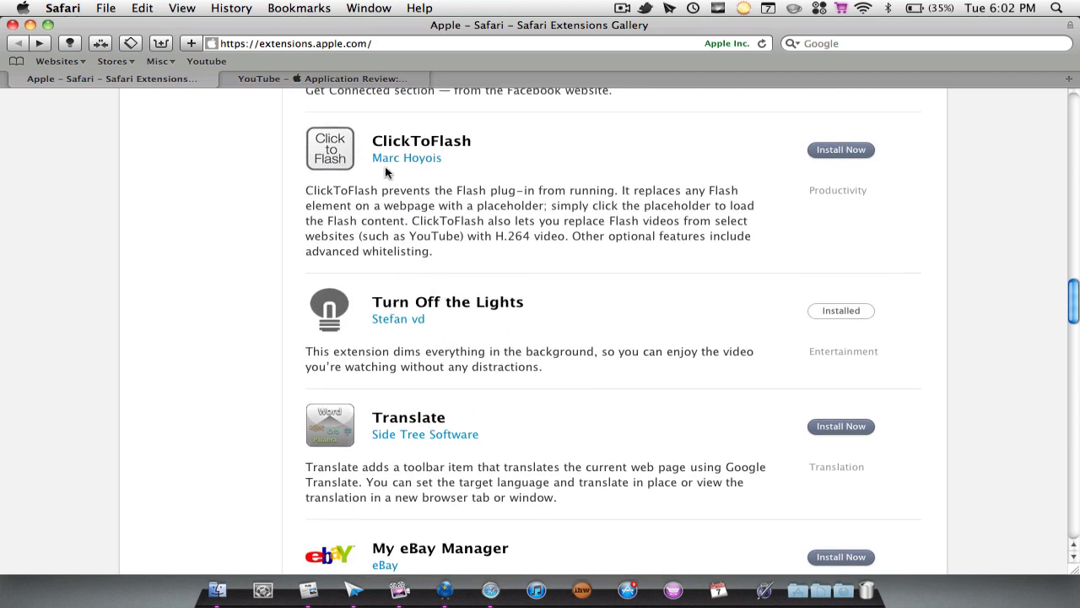
On the YouTube tab, play the Application Review: Smartr video briefly, then pause it
{"action": "left_click", "coordinate": [321, 78]}
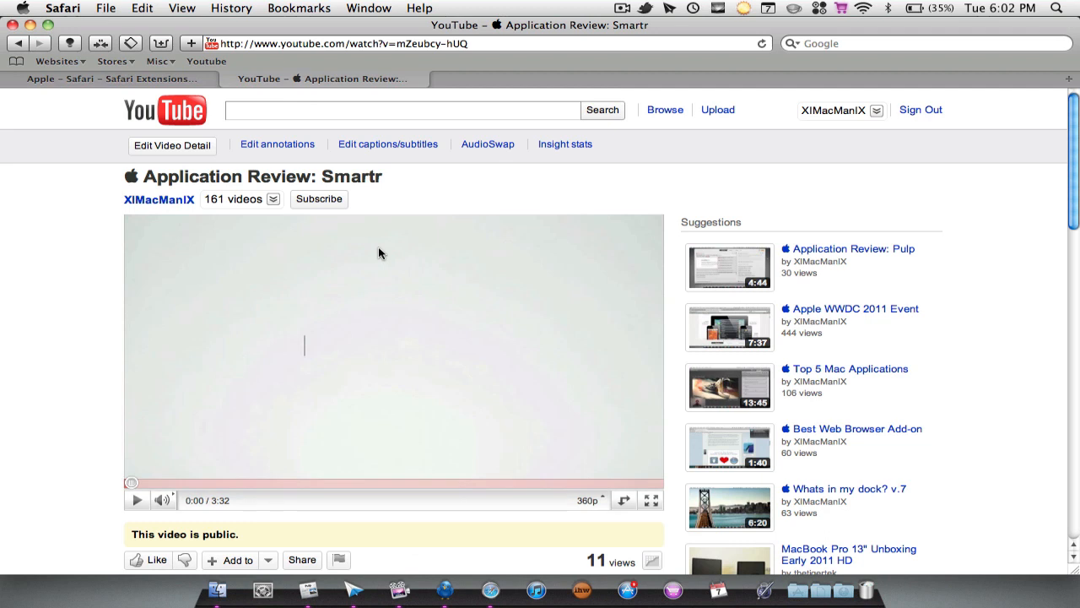
{"action": "mouse_move", "coordinate": [72, 87]}
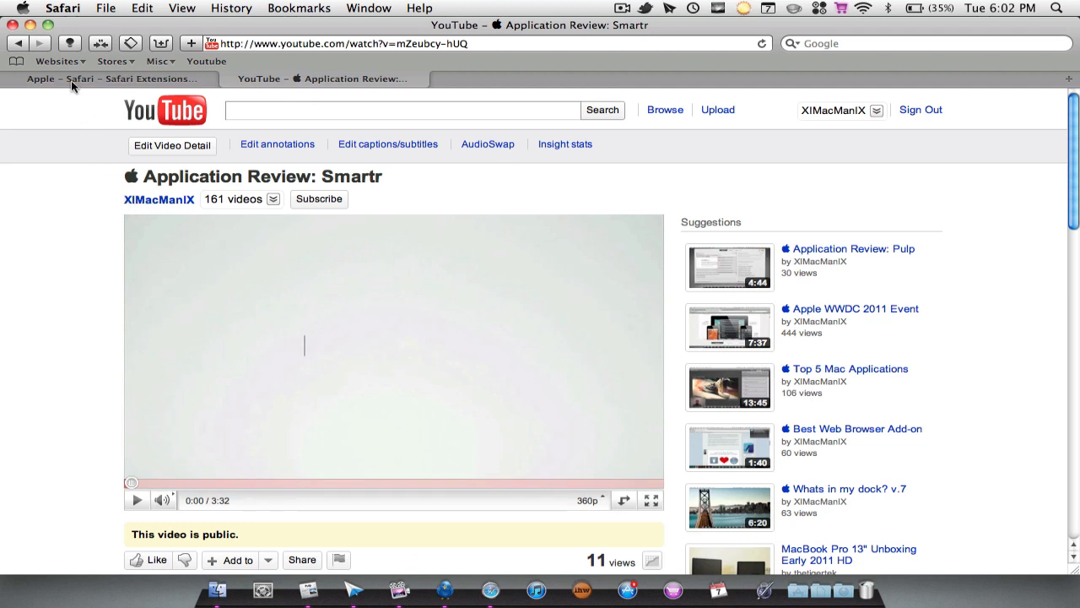
{"action": "mouse_move", "coordinate": [70, 43]}
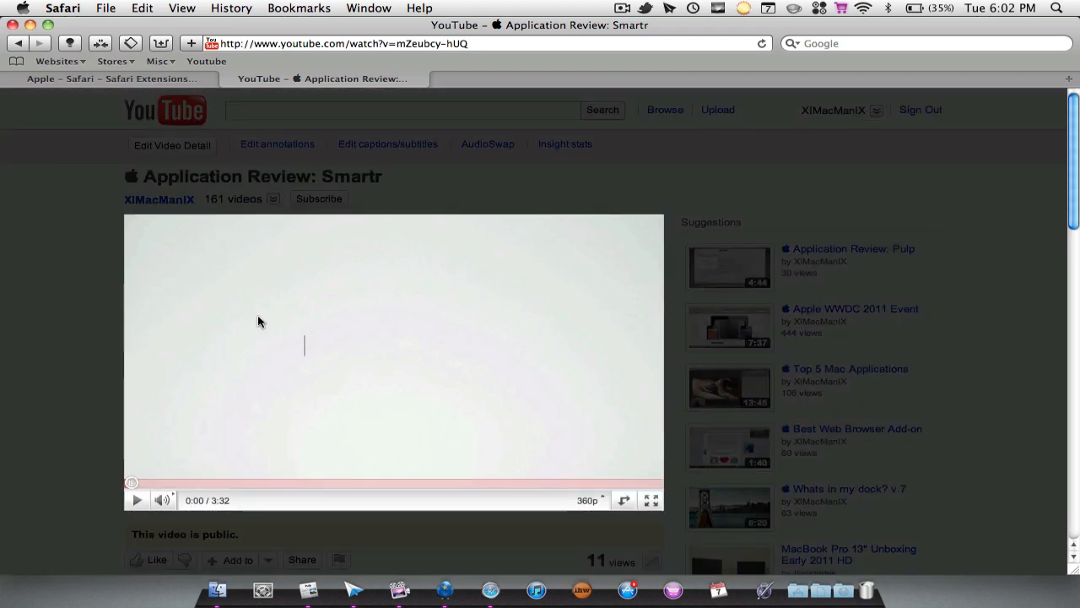
{"action": "left_click", "coordinate": [137, 500]}
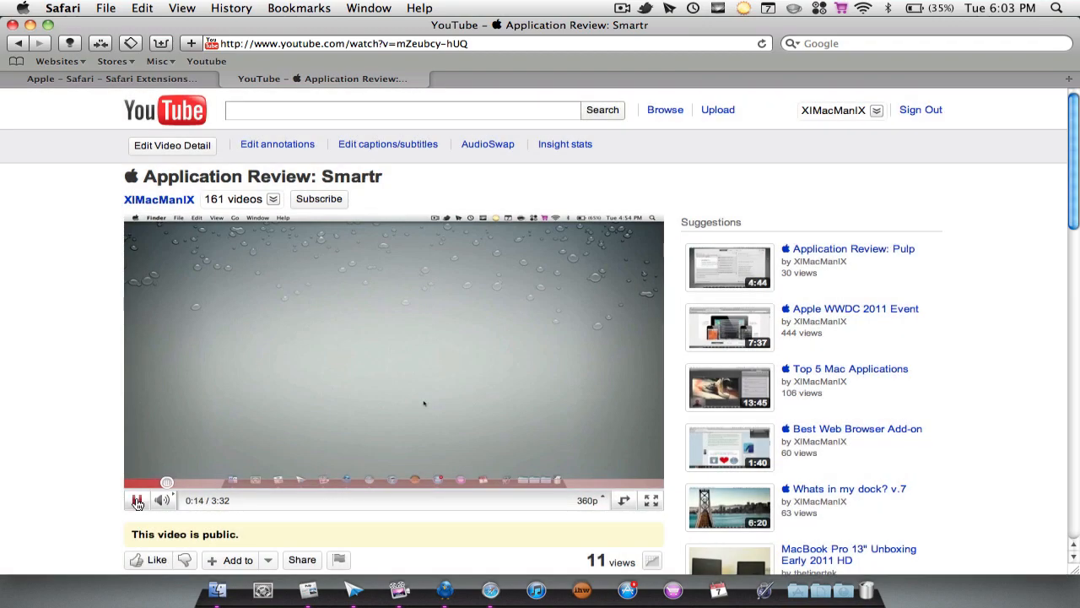
{"action": "left_click", "coordinate": [109, 78]}
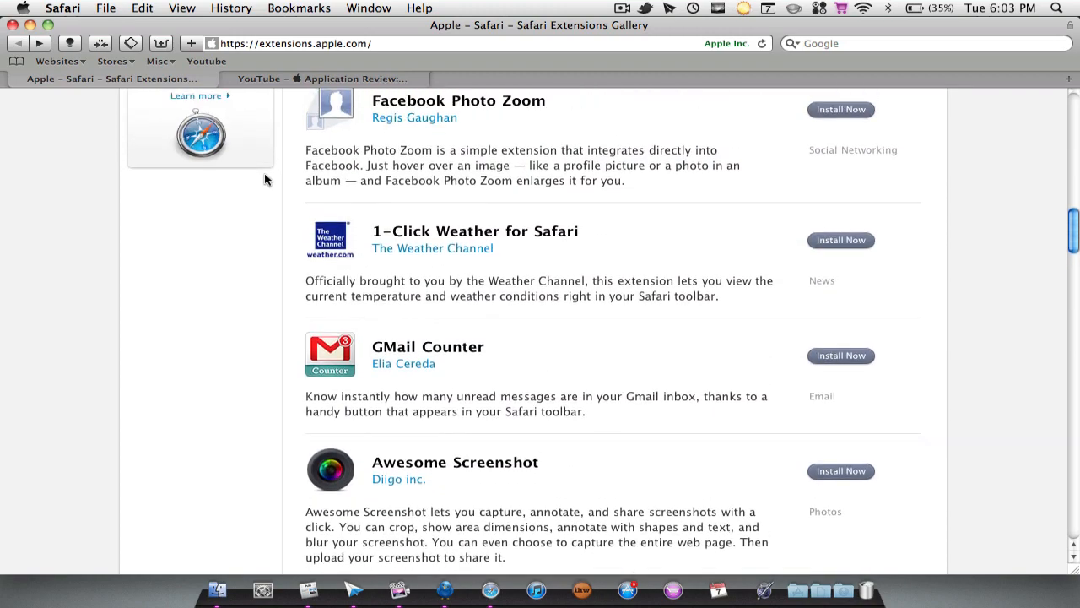
Show the URL Shorteners category, listing Shortly as installed beside litenbe and Thurly
{"action": "left_click", "coordinate": [170, 417]}
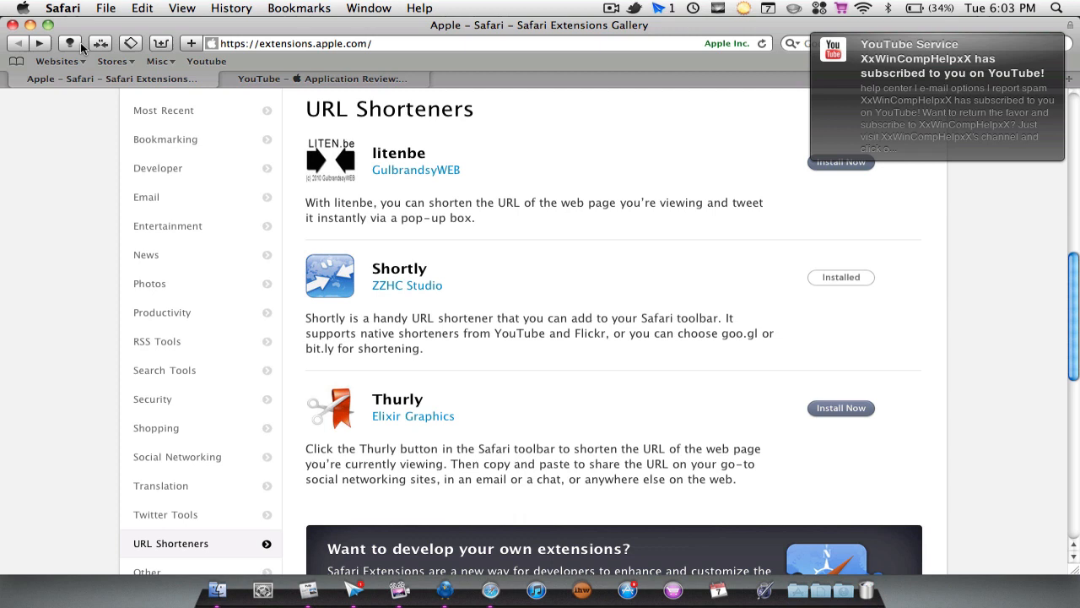
{"action": "mouse_move", "coordinate": [99, 43]}
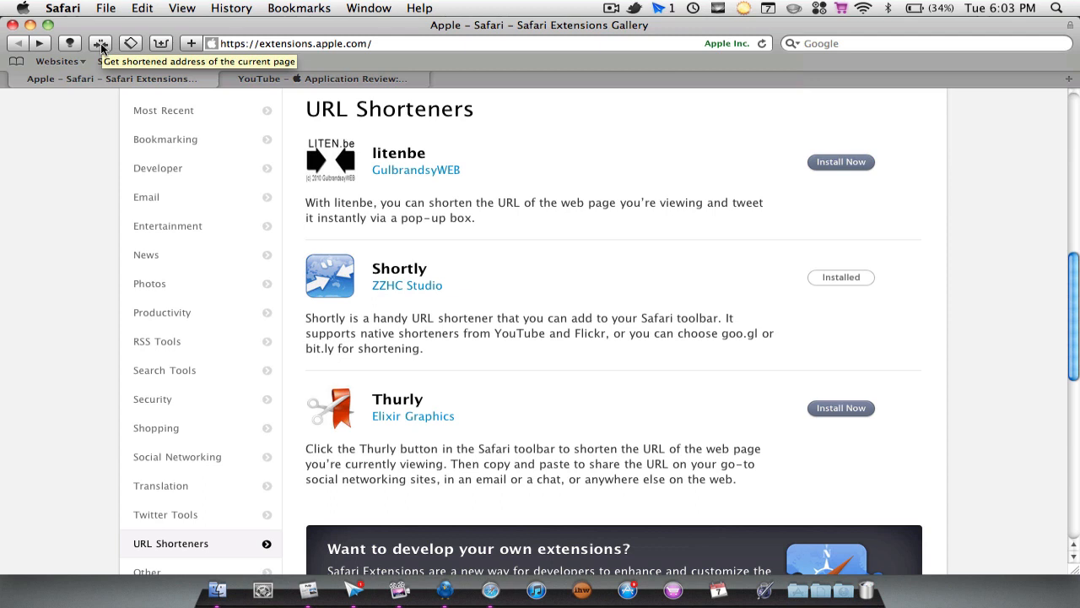
Generate a goo.gl short link for the gallery page with Shortly and select it
{"action": "left_click", "coordinate": [131, 43]}
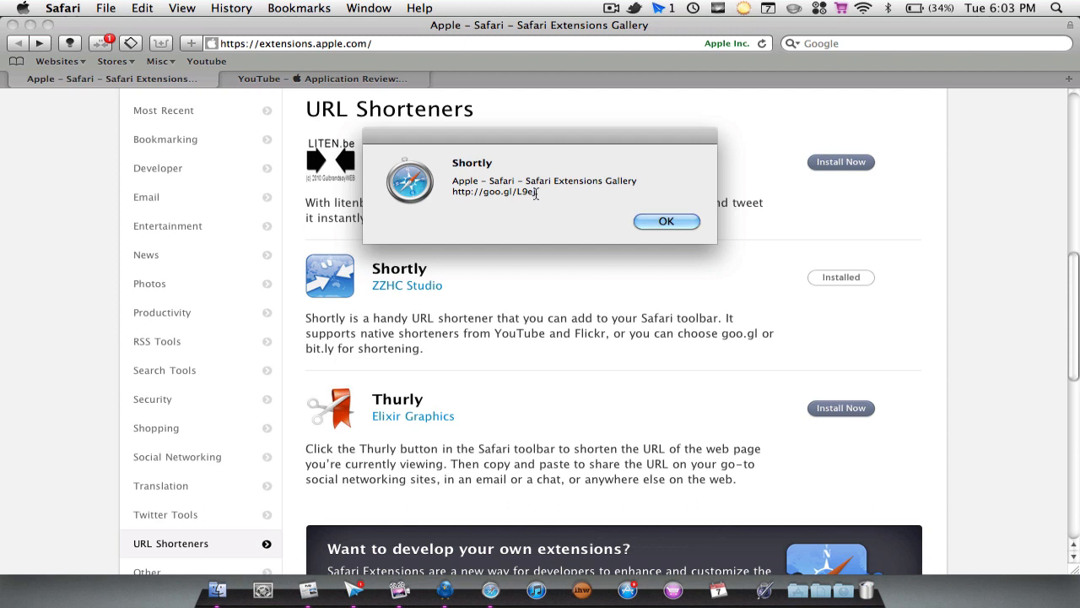
{"action": "double_click", "coordinate": [494, 192]}
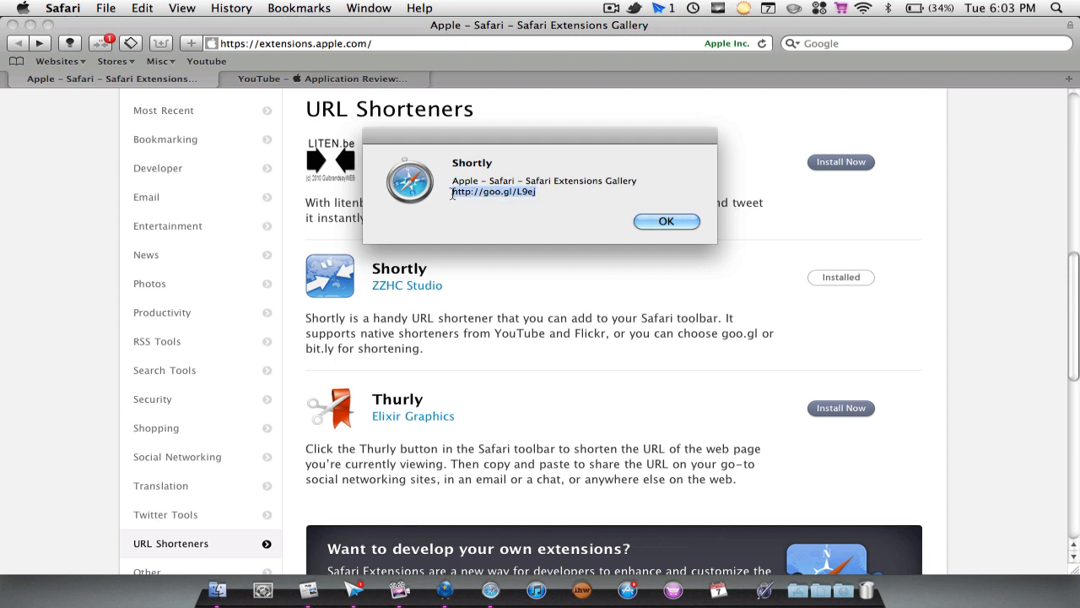
{"action": "left_click", "coordinate": [666, 221]}
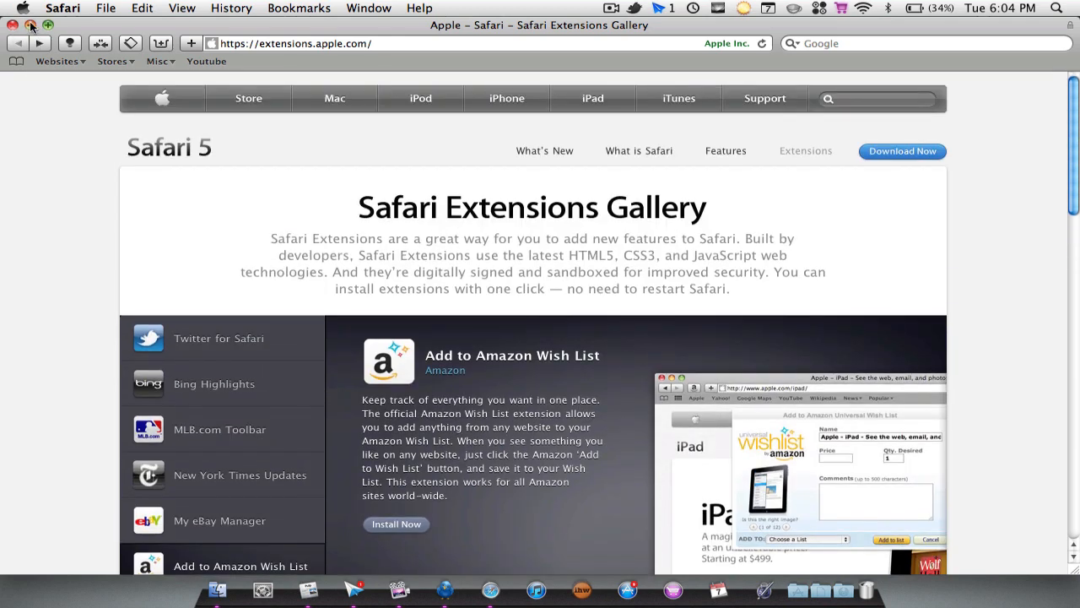
{"action": "mouse_move", "coordinate": [261, 30]}
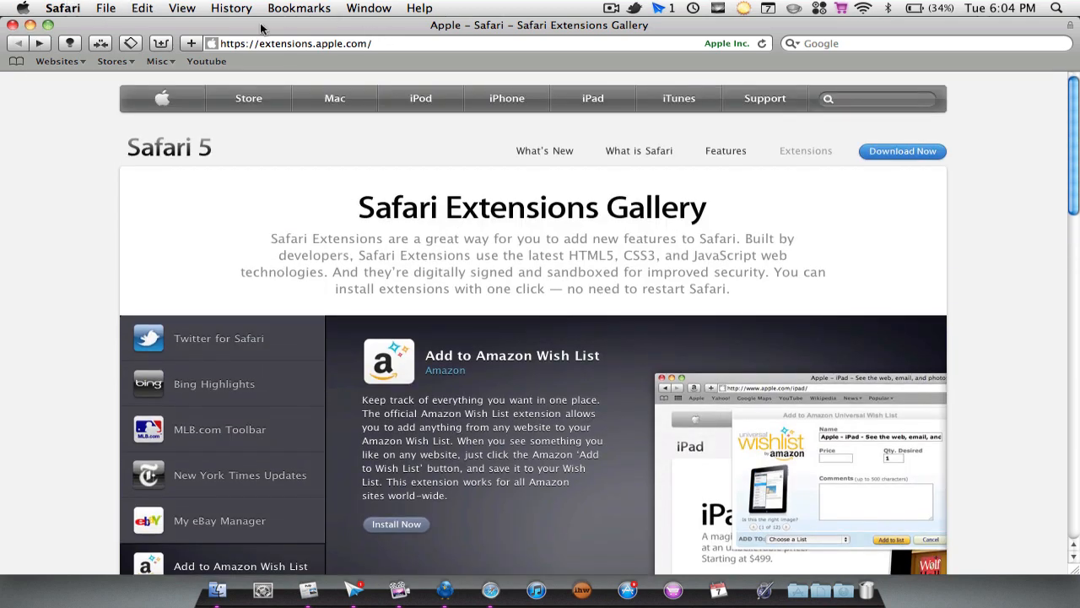
{"action": "left_click", "coordinate": [298, 8]}
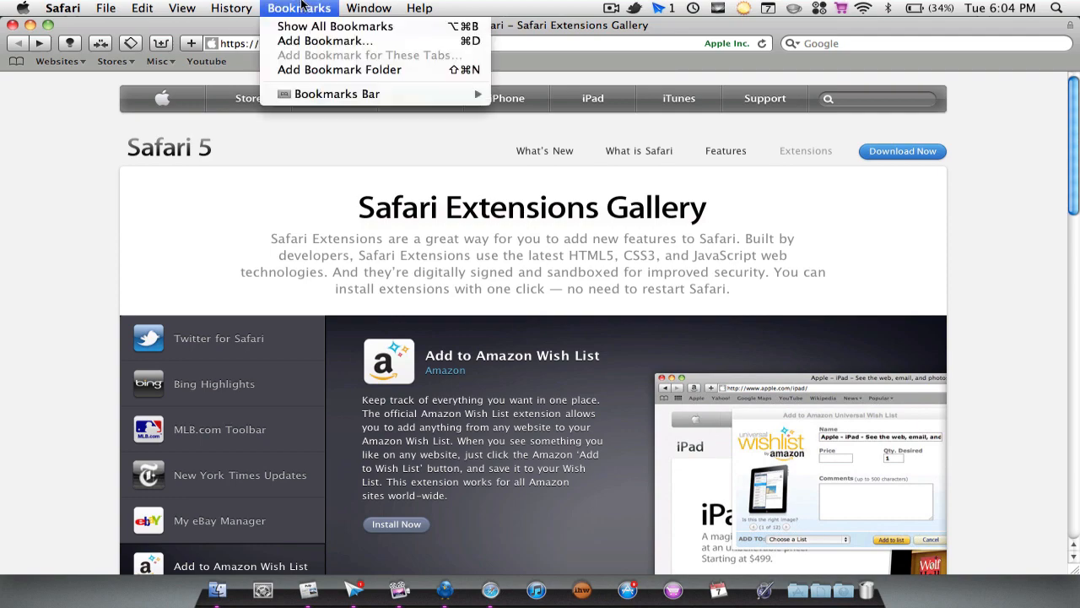
{"action": "left_click", "coordinate": [180, 8]}
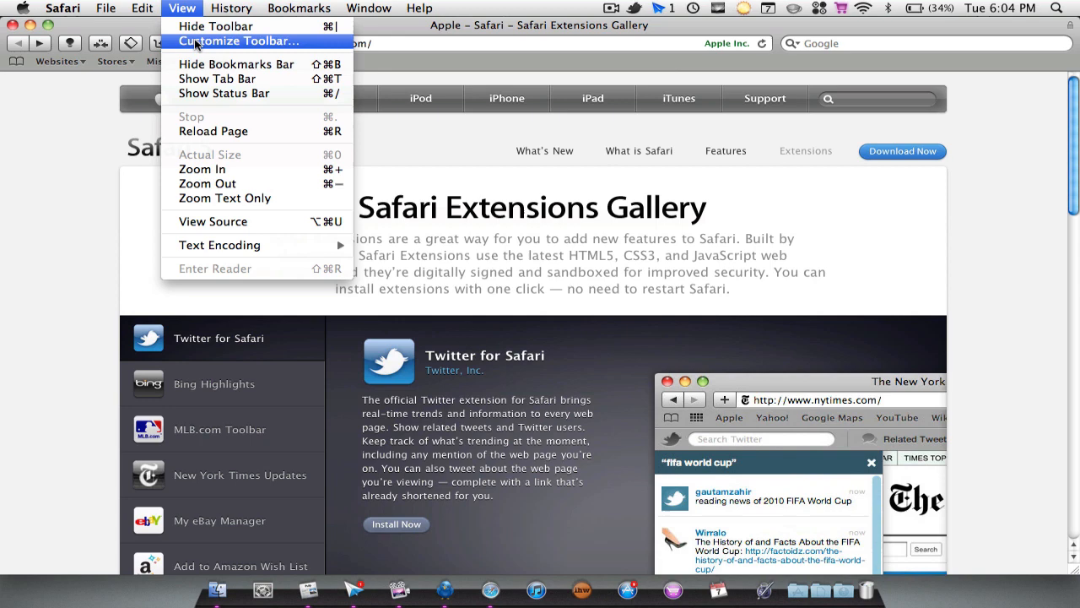
{"action": "left_click", "coordinate": [239, 40]}
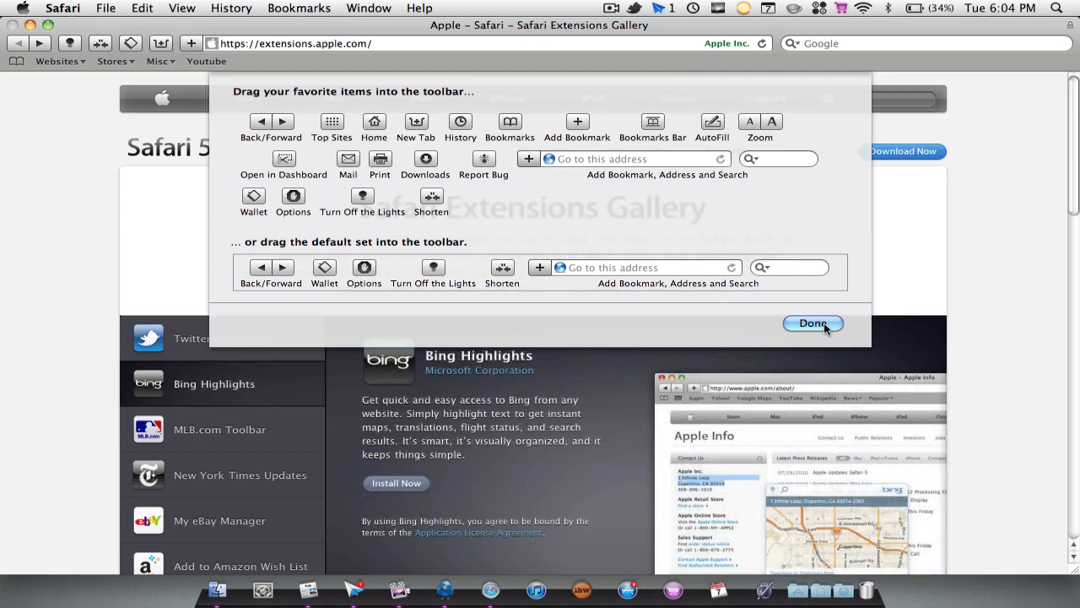
{"action": "left_click", "coordinate": [812, 323]}
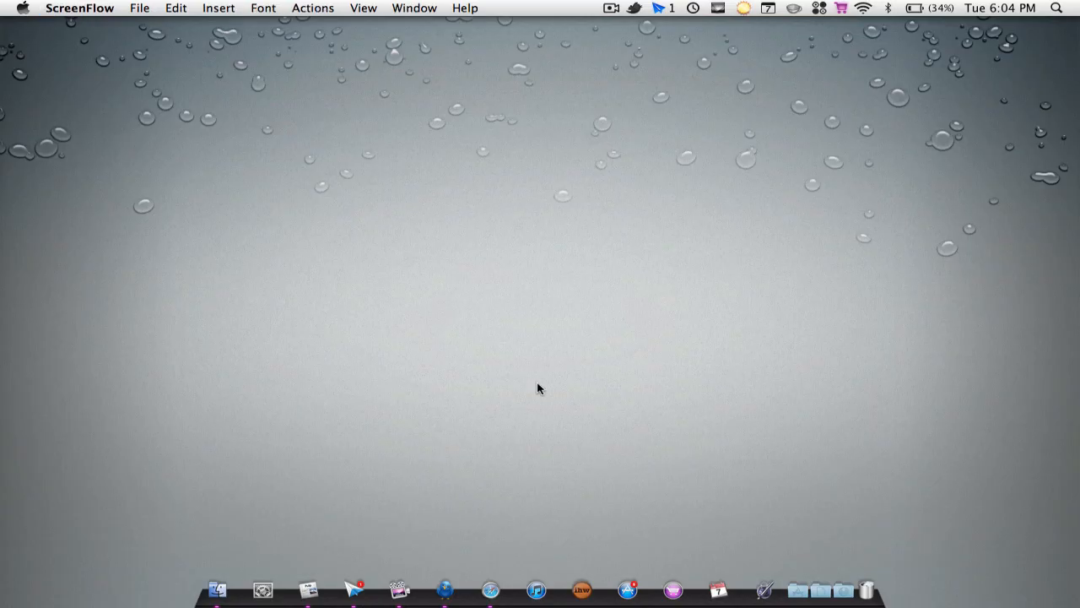